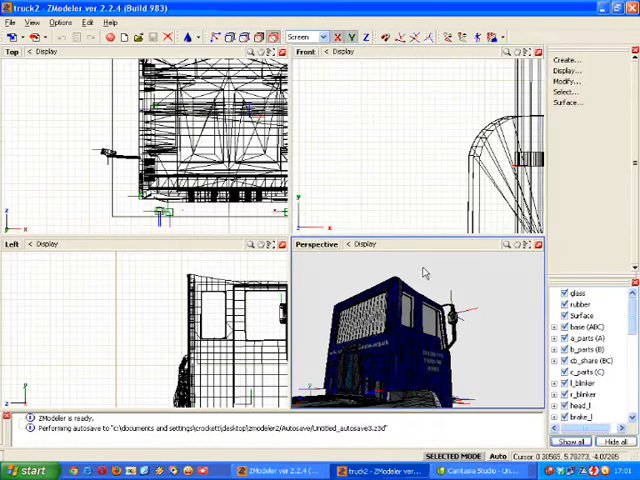
{"action": "mouse_move", "coordinate": [447, 281]}
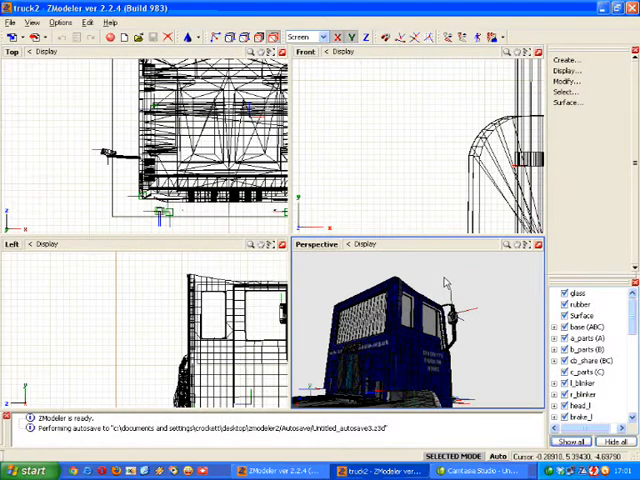
{"action": "mouse_move", "coordinate": [443, 277]}
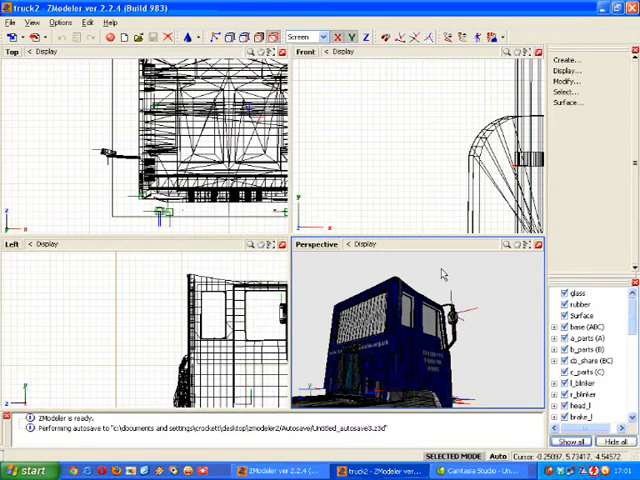
{"action": "mouse_move", "coordinate": [437, 281]}
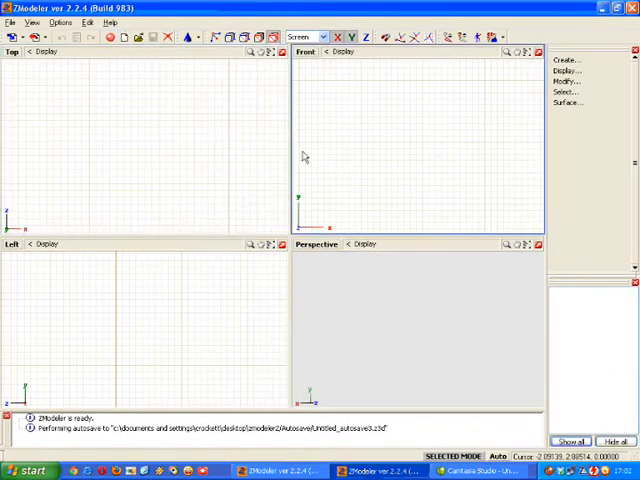
{"action": "mouse_move", "coordinate": [485, 160]}
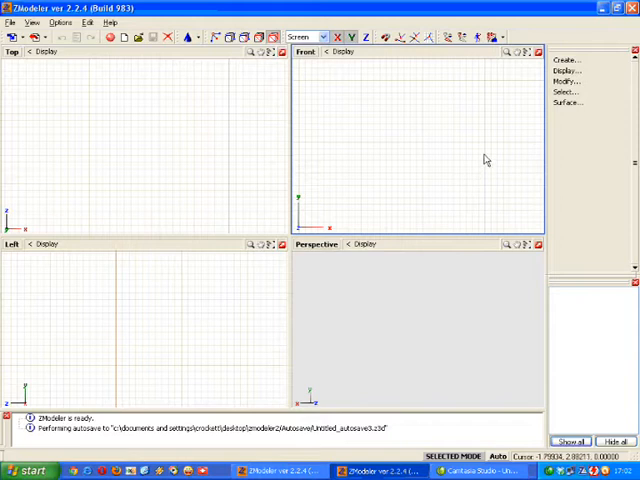
{"action": "mouse_move", "coordinate": [487, 150]}
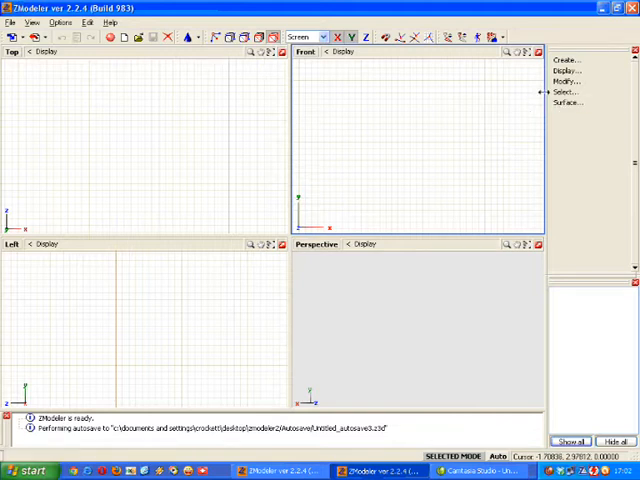
Step: Pick Surface from the Create list to bring up quad grid options
{"action": "left_click", "coordinate": [568, 60]}
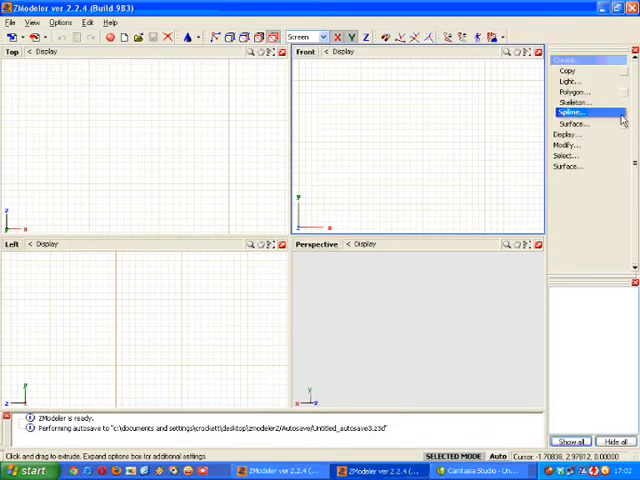
{"action": "left_click", "coordinate": [571, 124]}
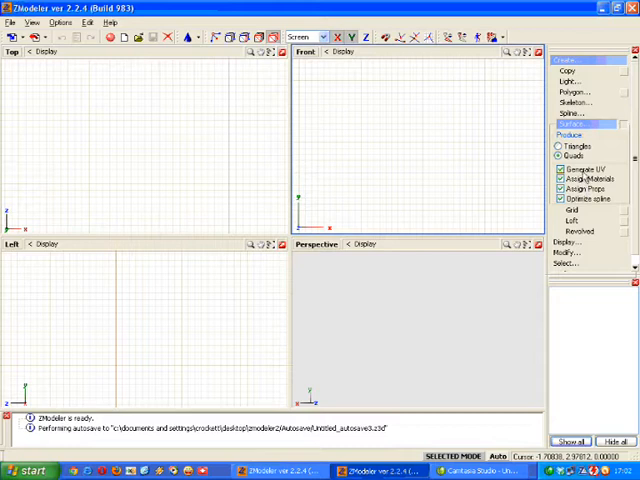
{"action": "mouse_move", "coordinate": [578, 178]}
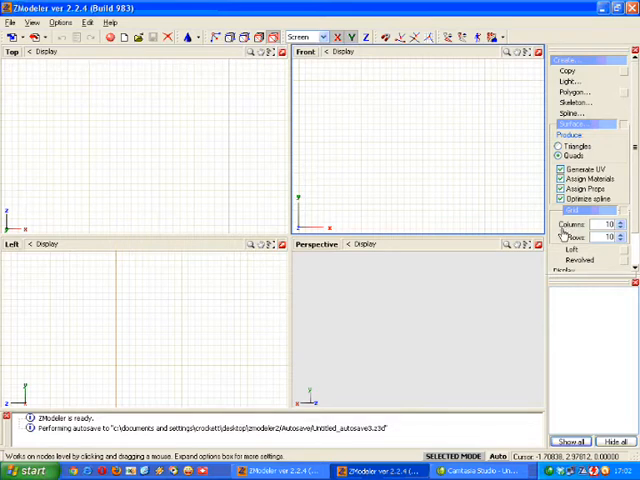
{"action": "mouse_move", "coordinate": [568, 237]}
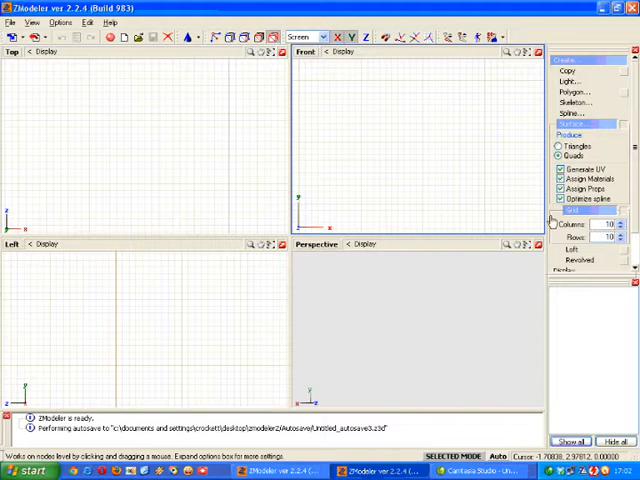
{"action": "mouse_move", "coordinate": [460, 138]}
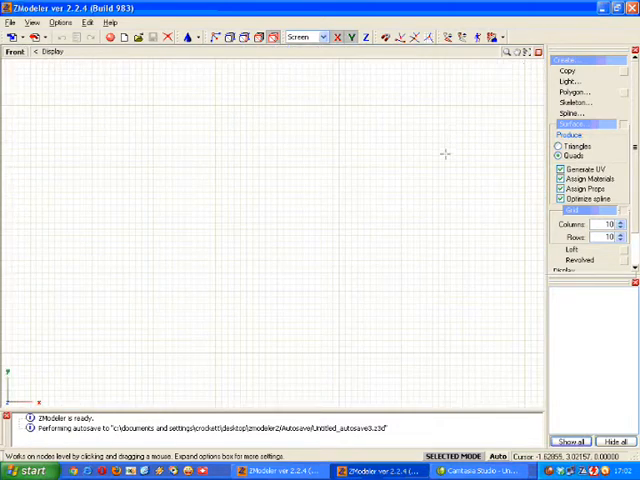
{"action": "mouse_move", "coordinate": [470, 113]}
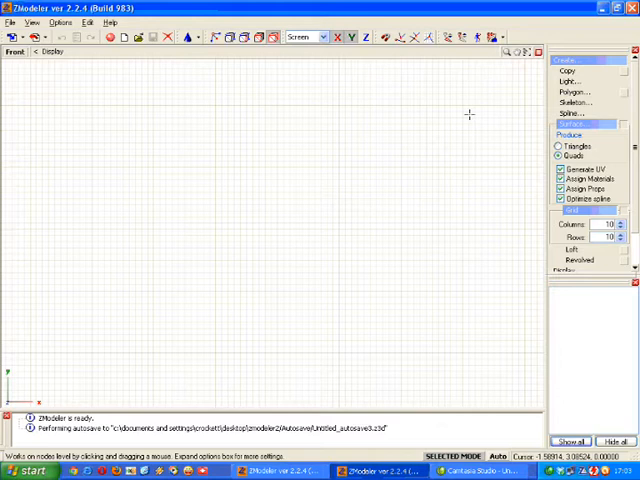
Step: Drag out the grid's height, then its full width, in the front view
{"action": "left_click_drag", "start_coordinate": [468, 112], "coordinate": [468, 164]}
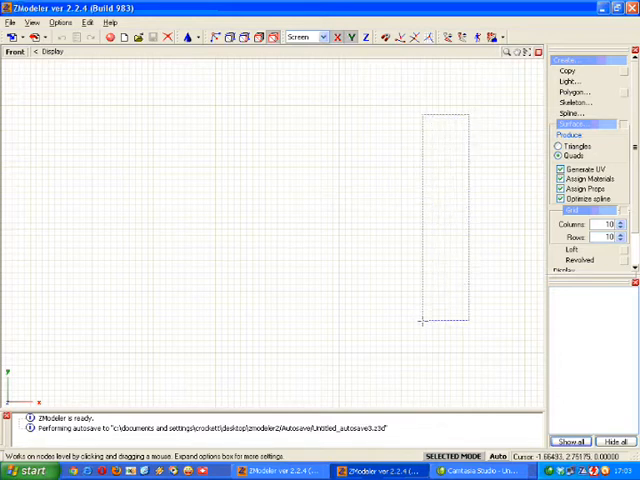
{"action": "left_click_drag", "start_coordinate": [422, 322], "coordinate": [205, 322]}
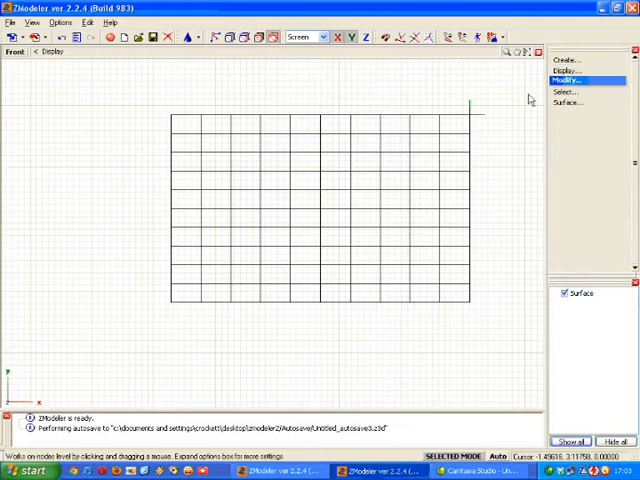
{"action": "mouse_move", "coordinate": [293, 97]}
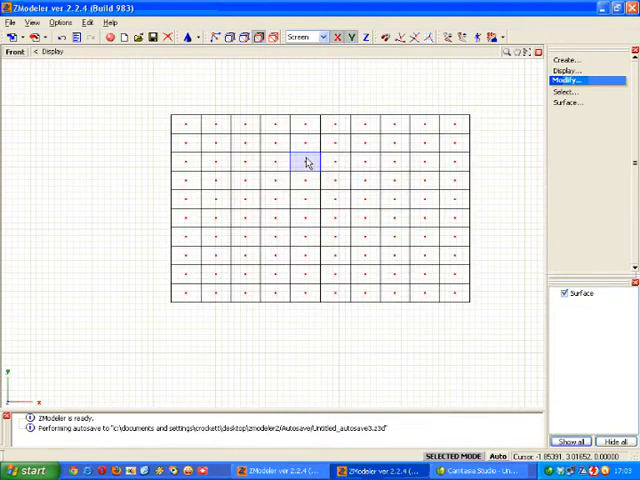
{"action": "mouse_move", "coordinate": [370, 188]}
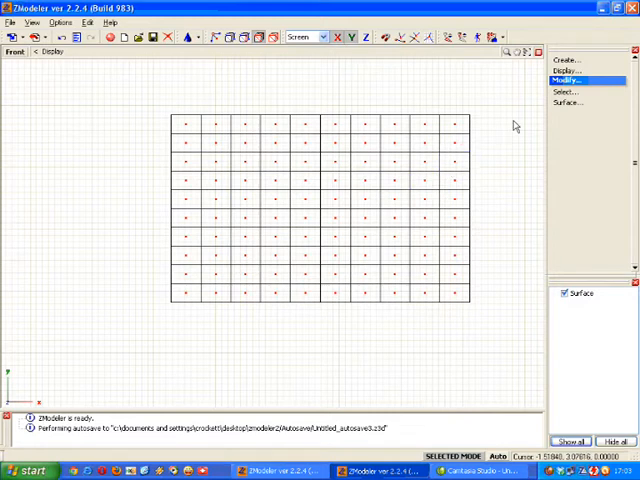
Step: Switch to polygon selection to mark the C-shaped faces
{"action": "left_click", "coordinate": [567, 92]}
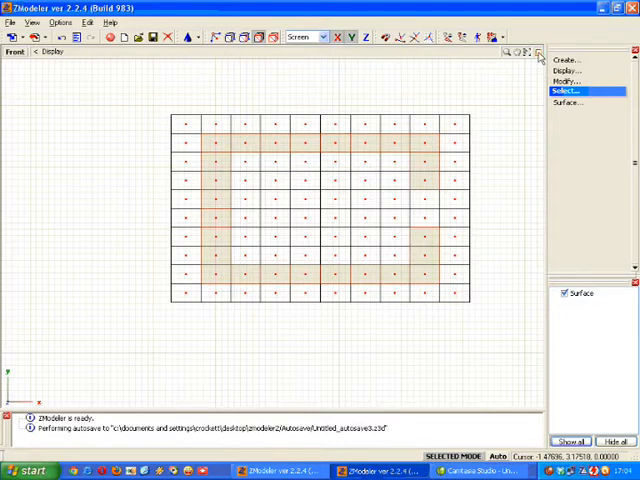
Step: Toggle maximize off to restore the four-viewport layout
{"action": "left_click", "coordinate": [540, 52]}
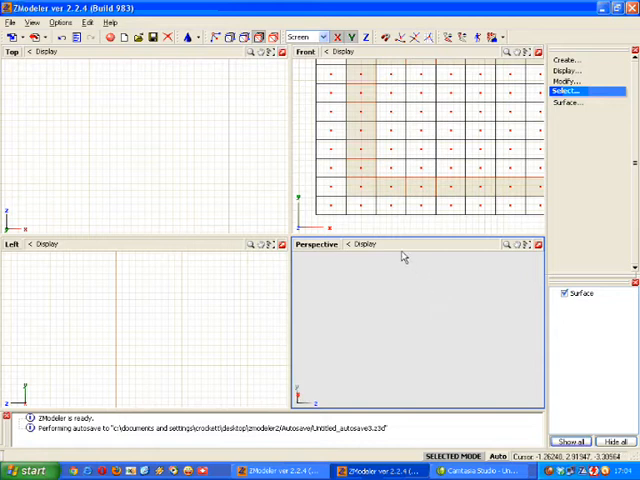
{"action": "mouse_move", "coordinate": [375, 261]}
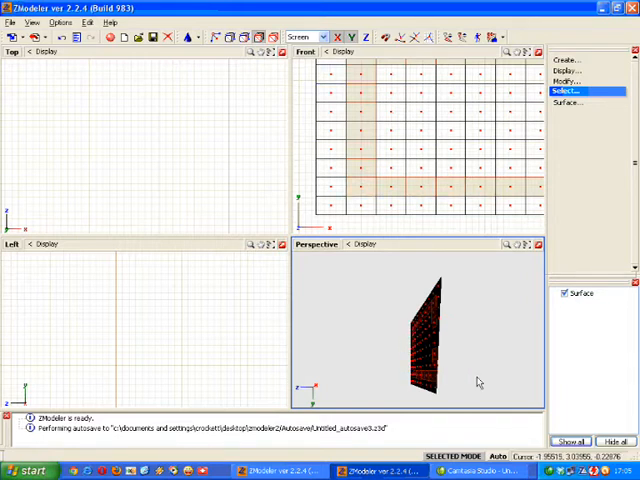
{"action": "mouse_move", "coordinate": [454, 374]}
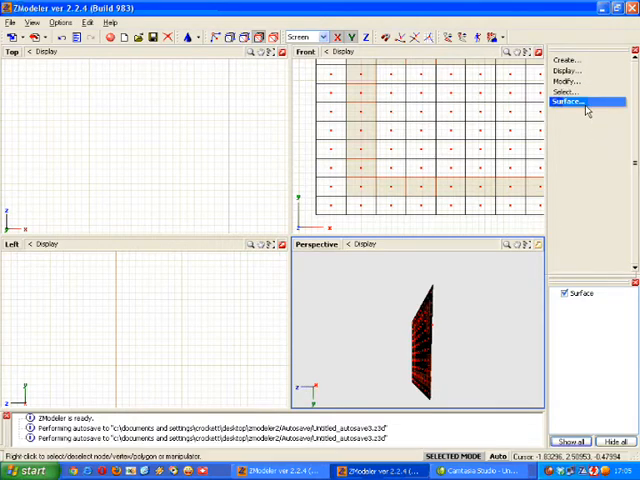
{"action": "mouse_move", "coordinate": [583, 80]}
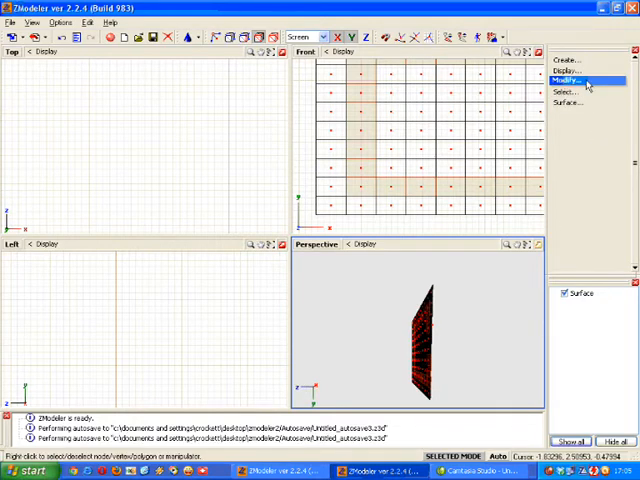
Step: Choose Submesh from the Modify command list
{"action": "left_click", "coordinate": [568, 81]}
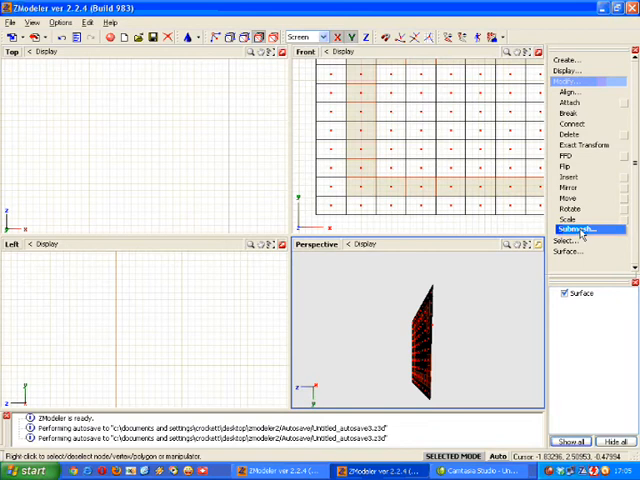
{"action": "left_click", "coordinate": [571, 234]}
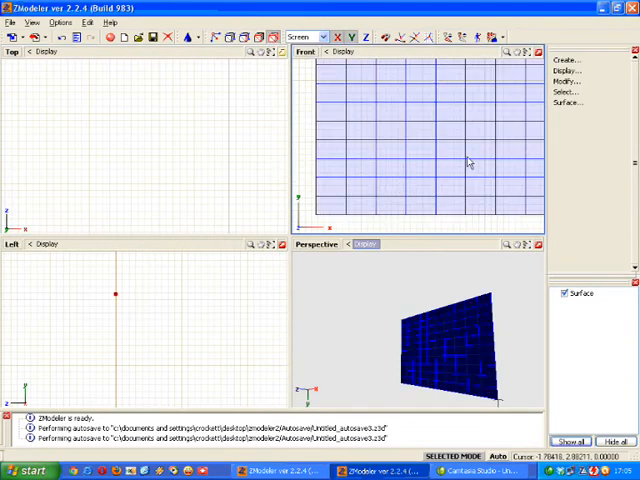
Step: Run Calculate Normals on the grid surface
{"action": "left_click", "coordinate": [570, 103]}
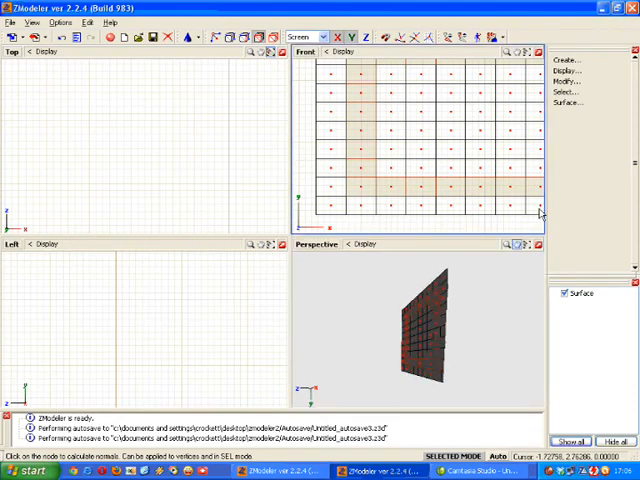
Step: Reopen Modify's submesh commands and pick a tool from the top toolbar
{"action": "left_click", "coordinate": [570, 81]}
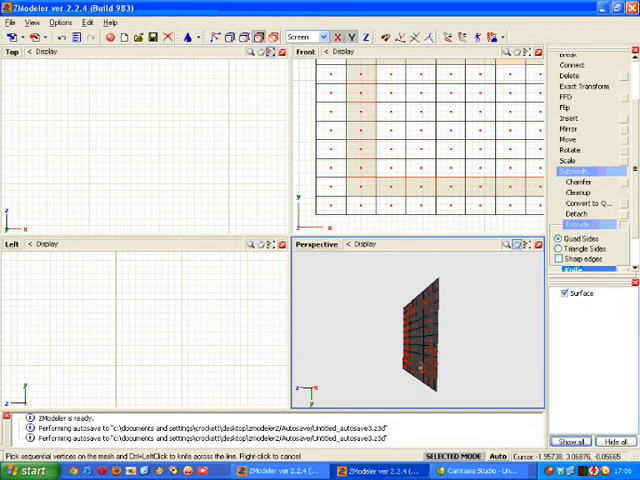
{"action": "left_click", "coordinate": [343, 37]}
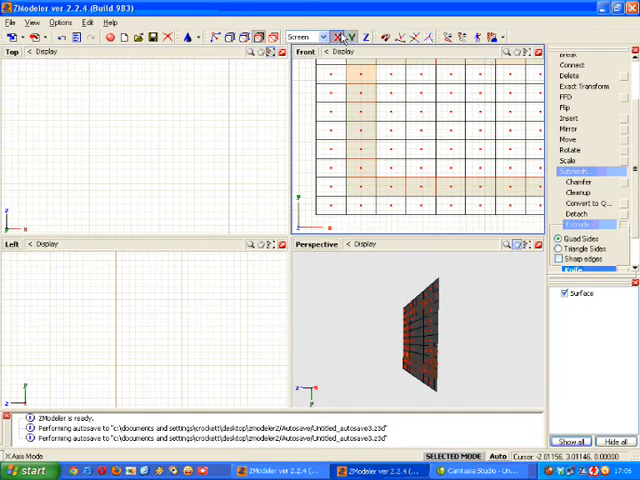